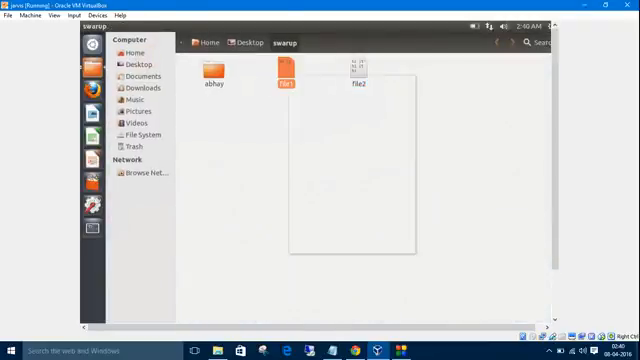
# Show file1's properties from its right-click menu in the swarup folder.
pyautogui.rightClick(289, 75)
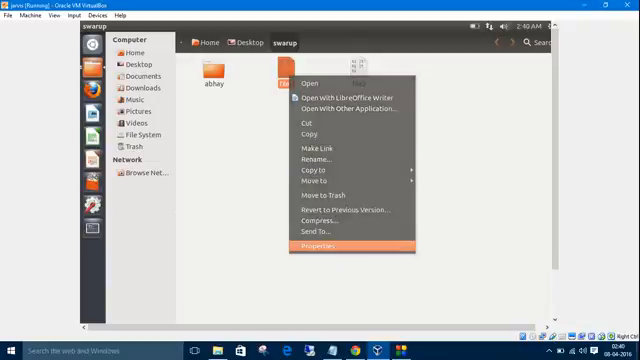
pyautogui.click(312, 247)
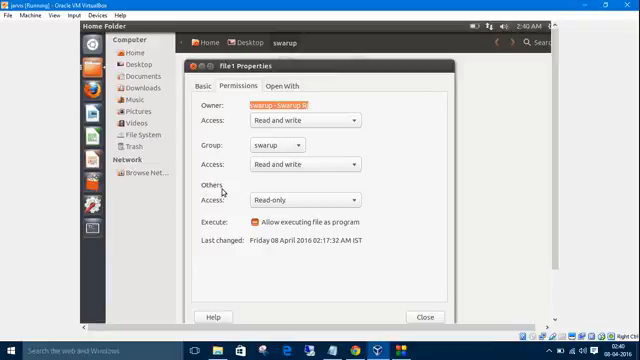
pyautogui.moveTo(220, 115)
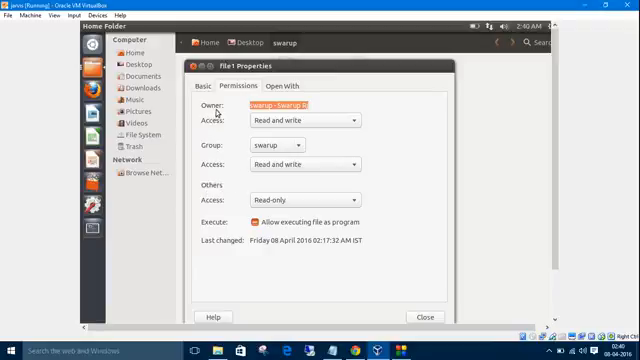
pyautogui.moveTo(228, 127)
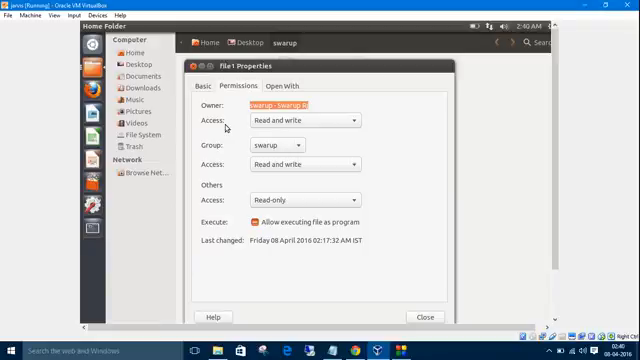
pyautogui.moveTo(227, 123)
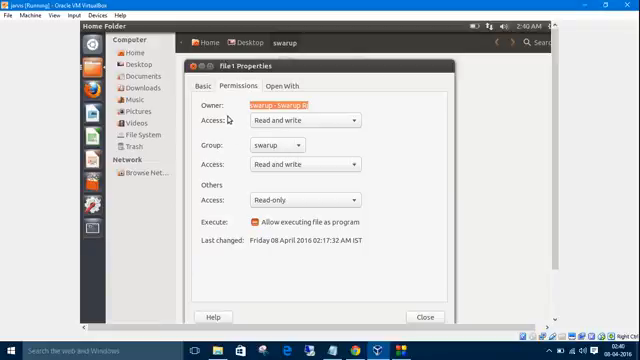
pyautogui.moveTo(338, 182)
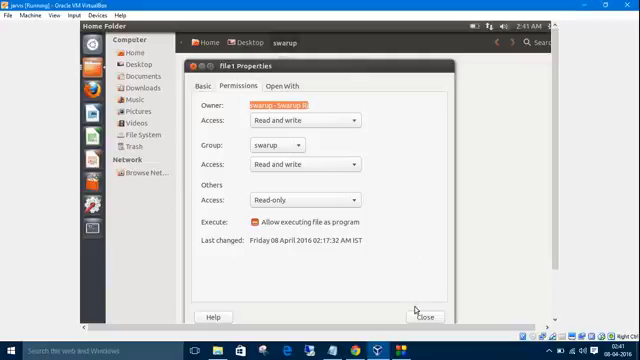
# Leave file1's properties and show the abhay folder's Permissions details instead.
pyautogui.click(426, 316)
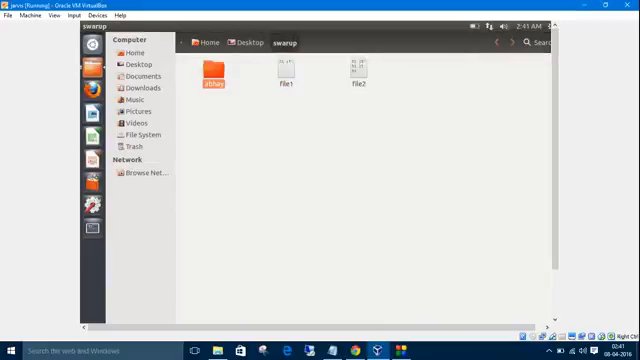
pyautogui.rightClick(214, 78)
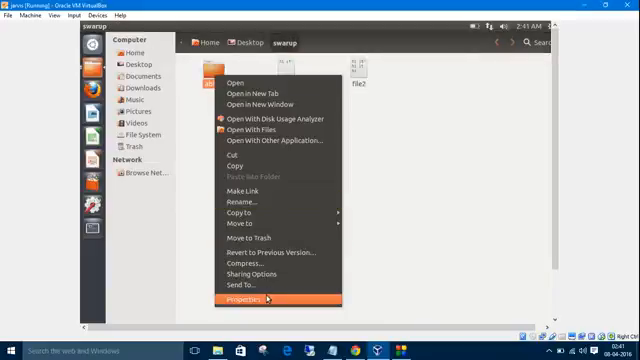
pyautogui.click(245, 299)
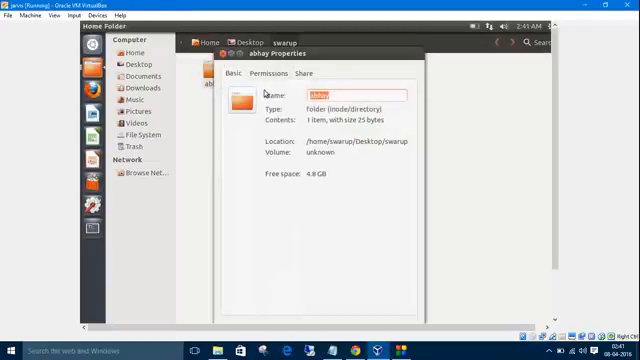
pyautogui.click(257, 72)
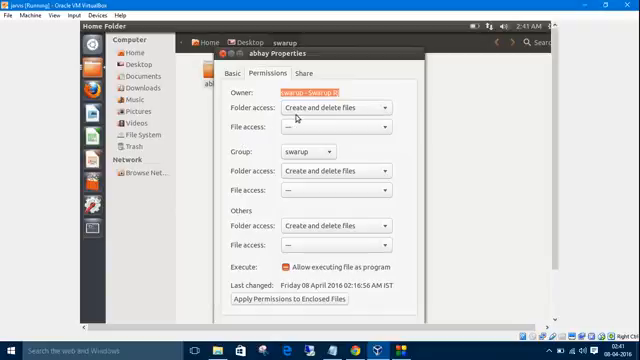
pyautogui.moveTo(221, 96)
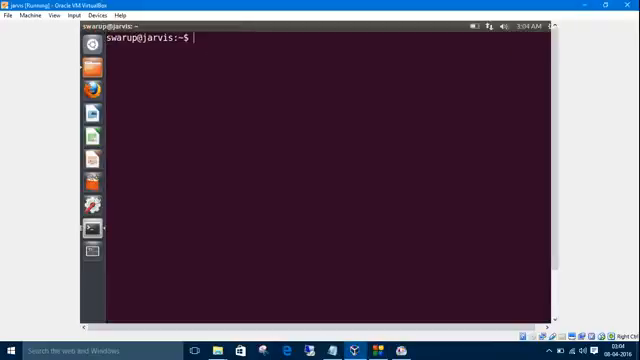
# Run pwd, move into Desktop/swarup, and list abhay, file1 and file2.
pyautogui.write('pwd')
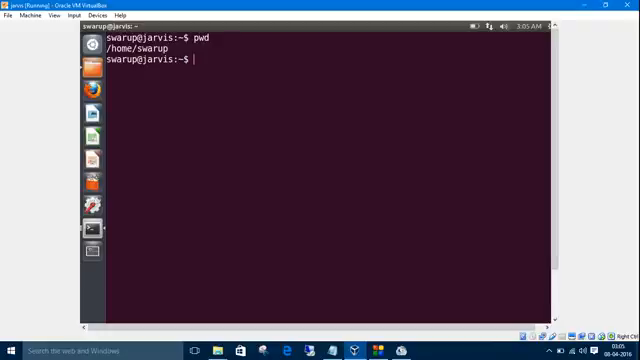
pyautogui.write('cd')
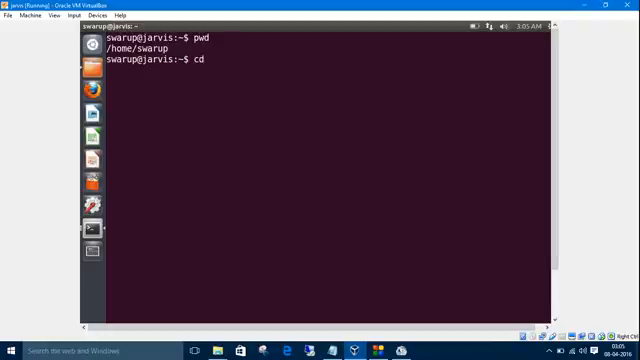
pyautogui.write('Desktop/swarup/')
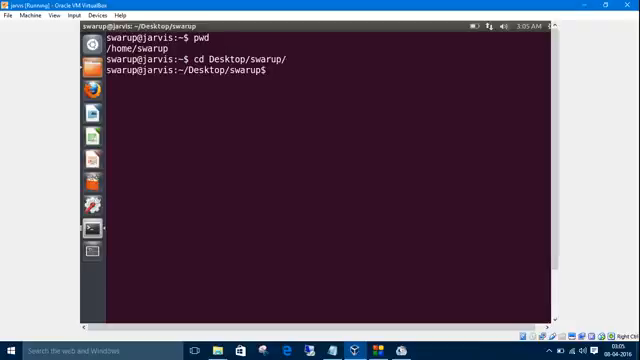
pyautogui.write('ls c')
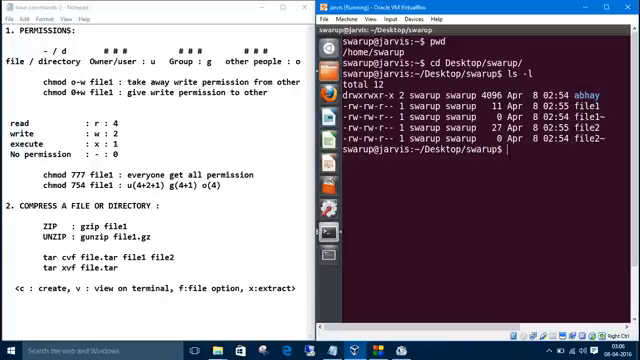
# Run chmod o+w file1 and list to confirm file1 is now -rw-rw-rw-.
pyautogui.write('chmod')
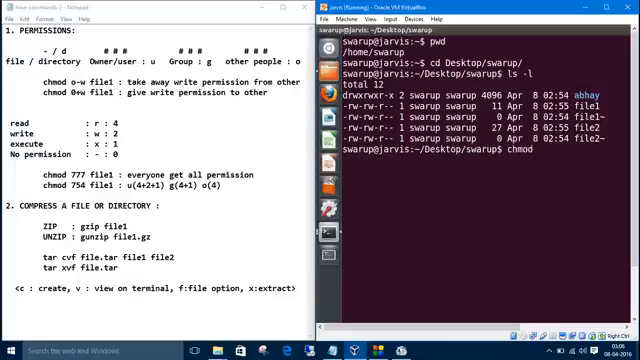
pyautogui.write('o')
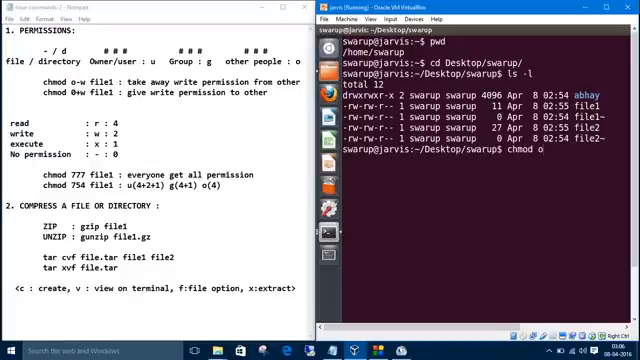
pyautogui.write('+')
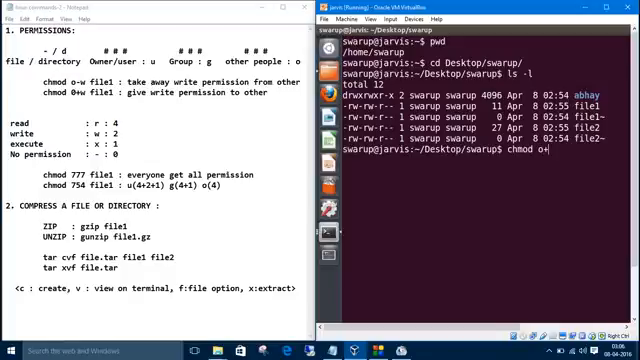
pyautogui.write('w file1')
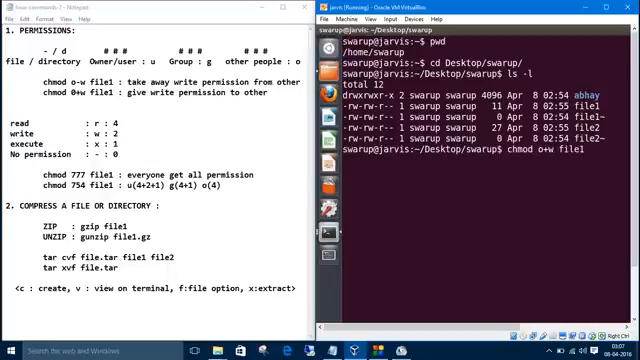
pyautogui.write('ls')
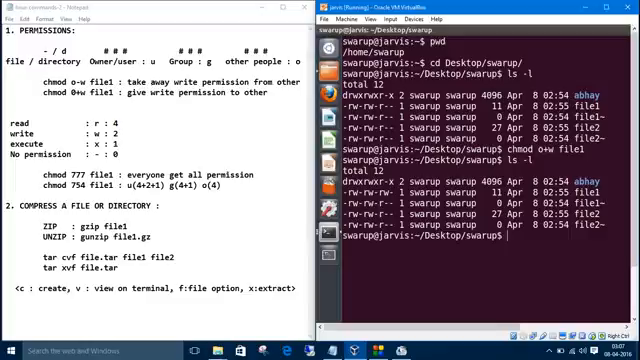
# Run chmod u-x abhay to remove the owner's execute permission on the directory.
pyautogui.write('chmod')
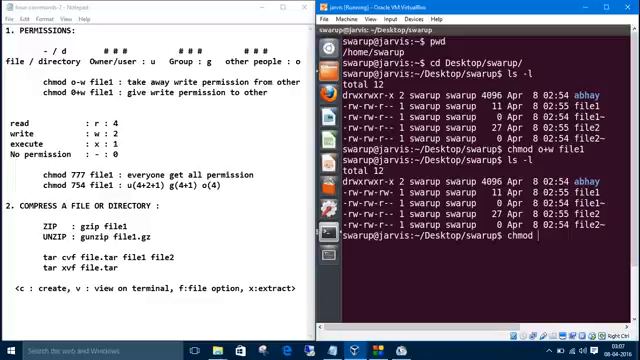
pyautogui.write('u-')
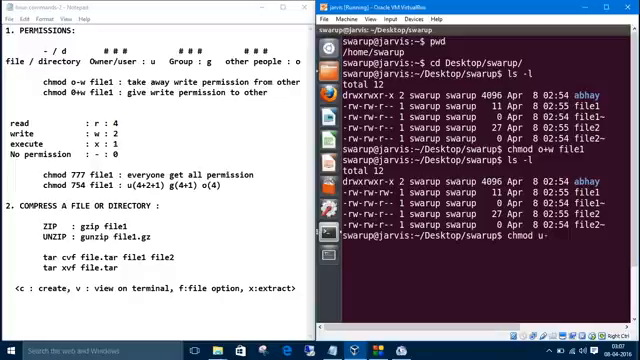
pyautogui.write('x')
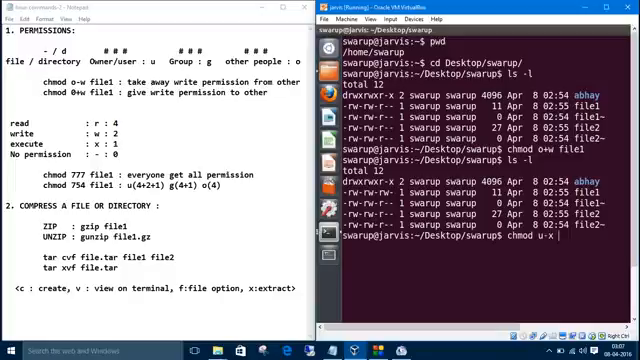
pyautogui.write('abhay')
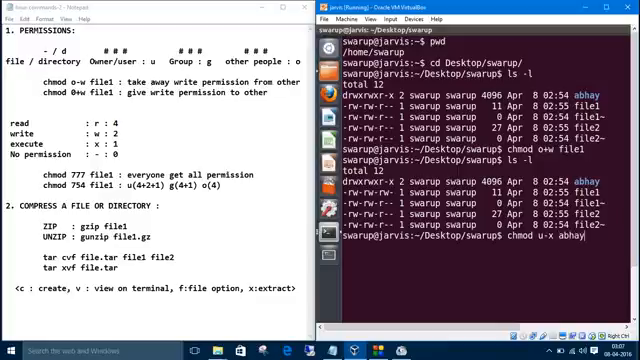
pyautogui.press('Return')
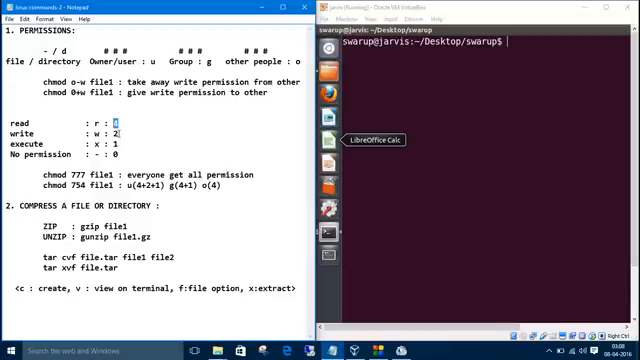
# Edit the note so the everyone-gets-all-permission line starts with 'ls -l:'.
pyautogui.write('4')
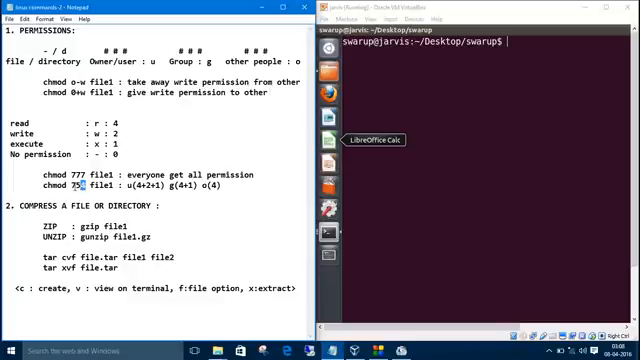
pyautogui.write('4')
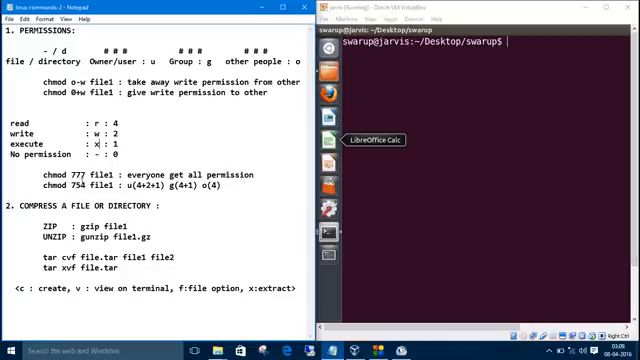
pyautogui.doubleClick(108, 123)
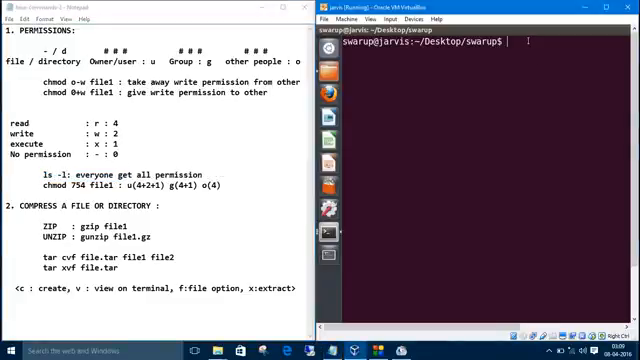
# List the files, run chmod 777 file2, and confirm file2 shows -rwxrwxrwx.
pyautogui.write('ls -l')
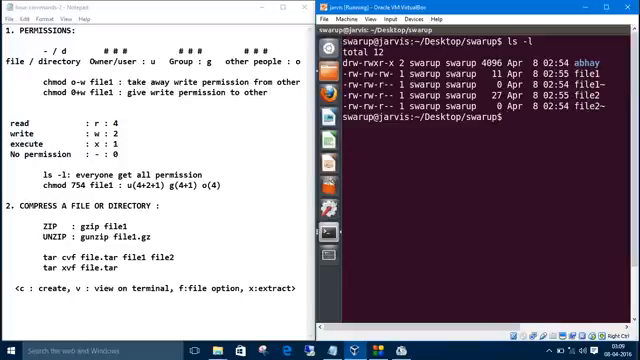
pyautogui.write('chmod')
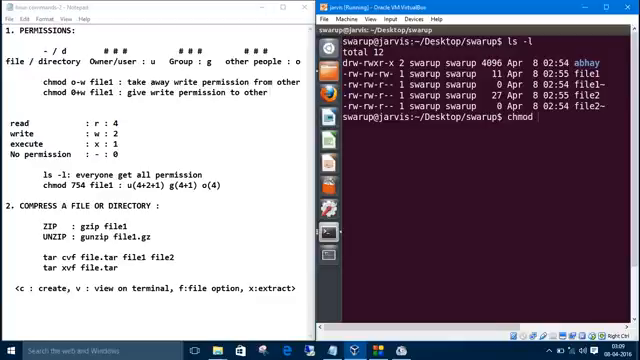
pyautogui.write('777')
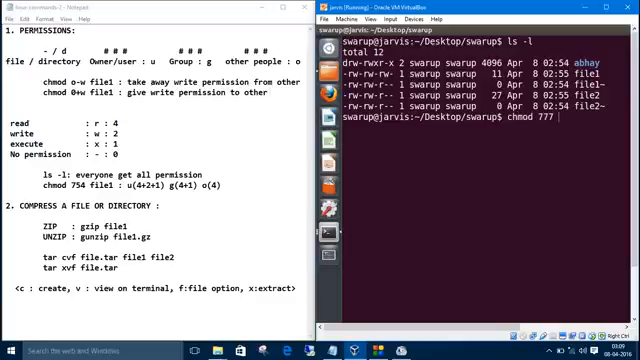
pyautogui.write('file2')
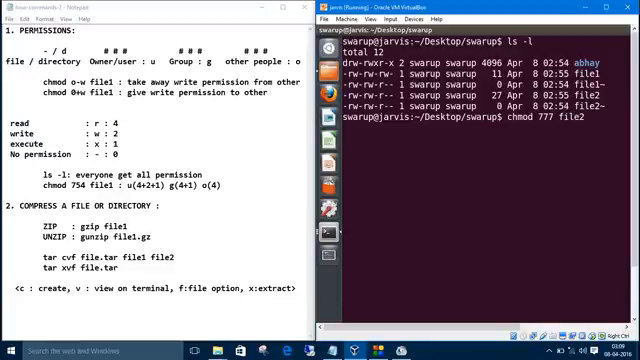
pyautogui.write('ls')
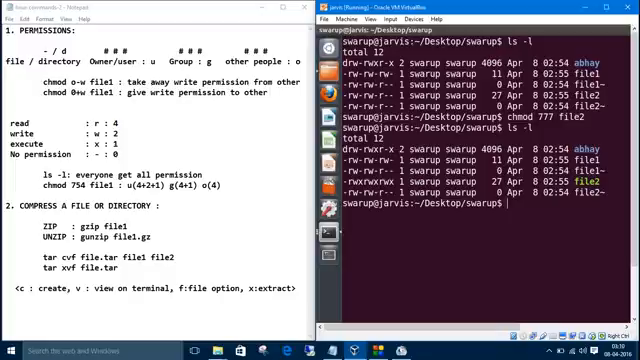
# Run chmod 000 file2 and confirm the listing shows file2 as ----------.
pyautogui.write('chmo')
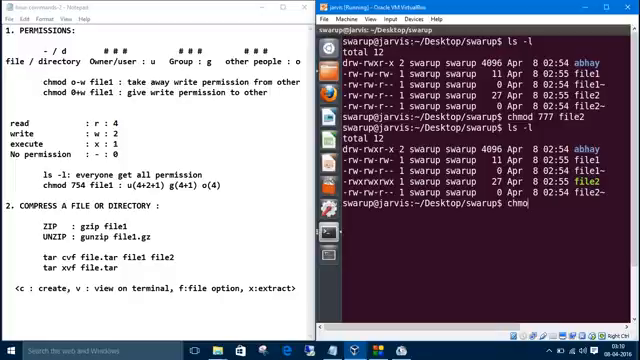
pyautogui.write('000')
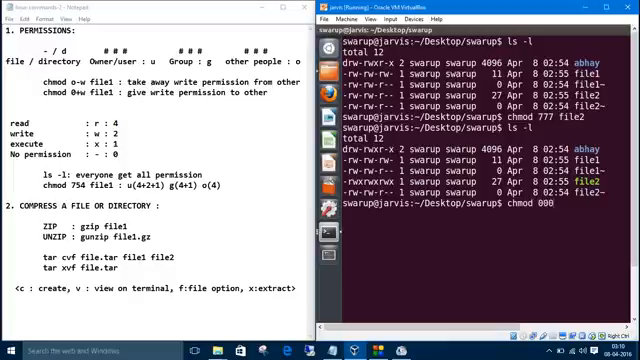
pyautogui.write('file2')
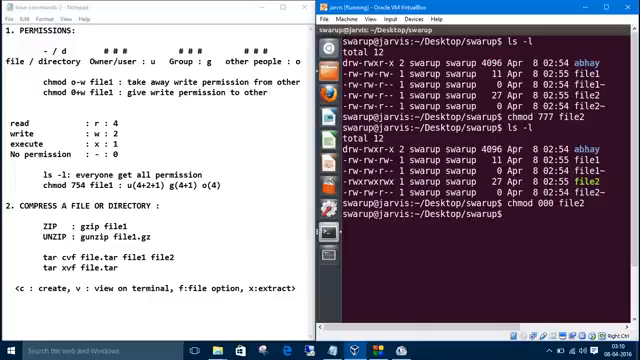
pyautogui.write('ls -l')
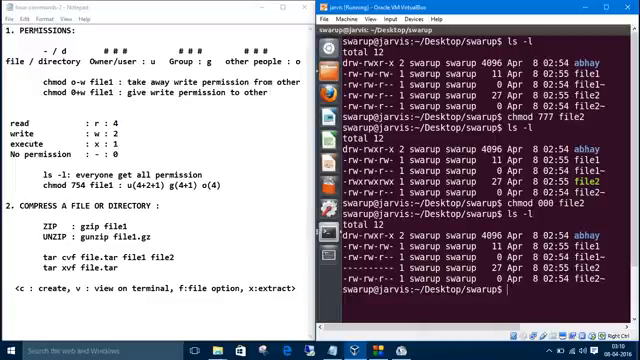